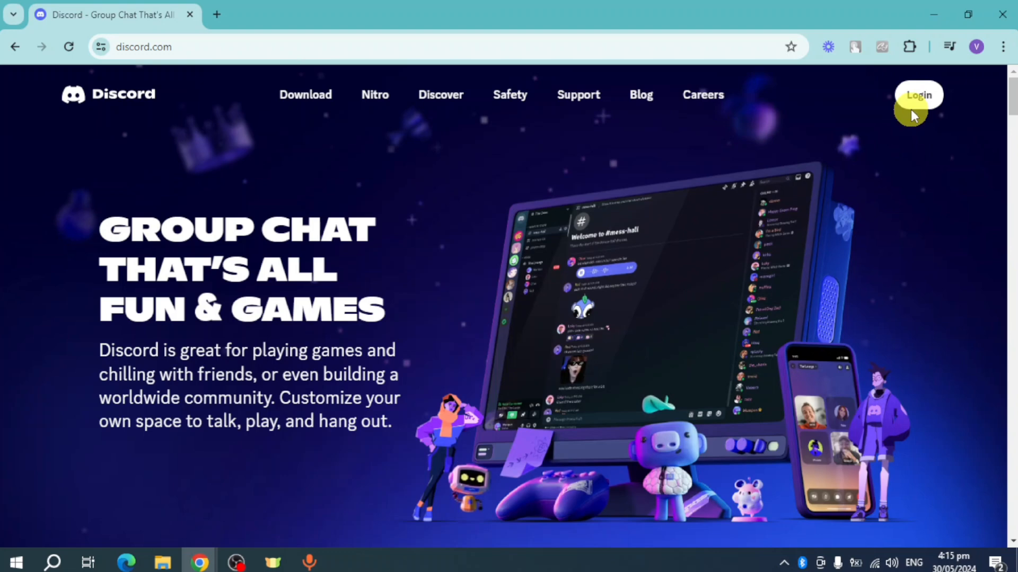
# - Open the Discord login page from the discord.com homepage's Login button
pyautogui.click(917, 94)
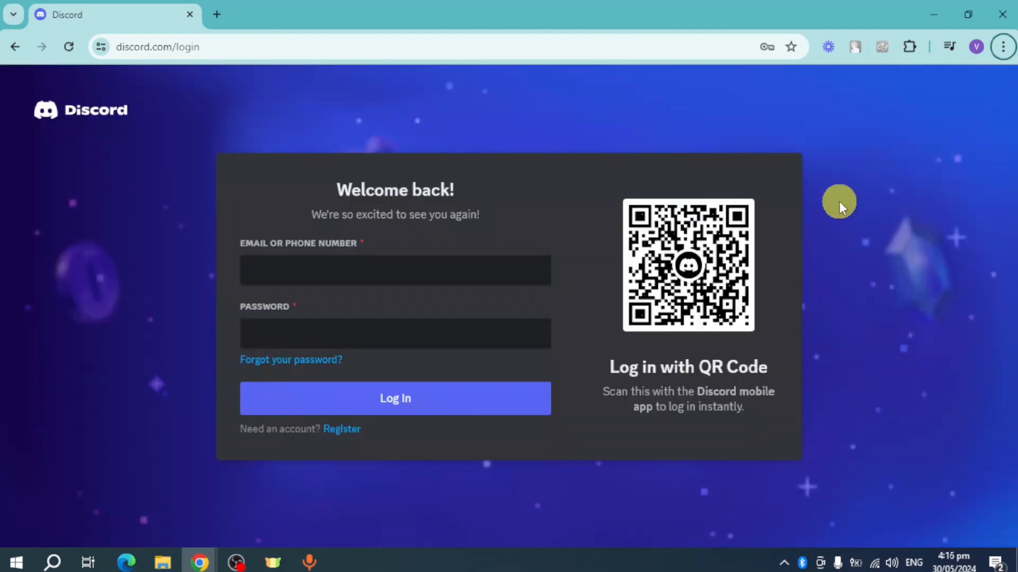
pyautogui.moveTo(586, 226)
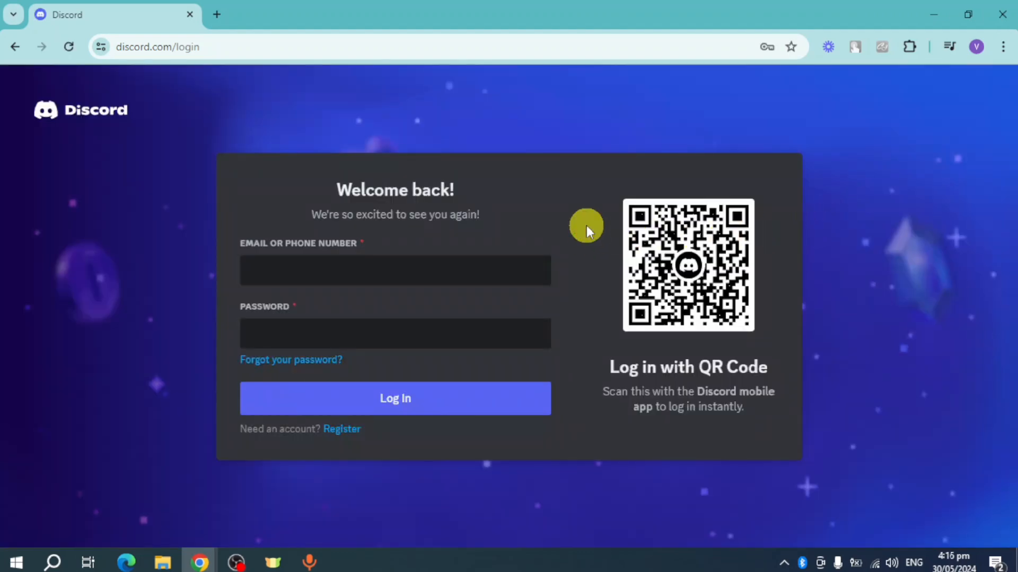
pyautogui.moveTo(884, 223)
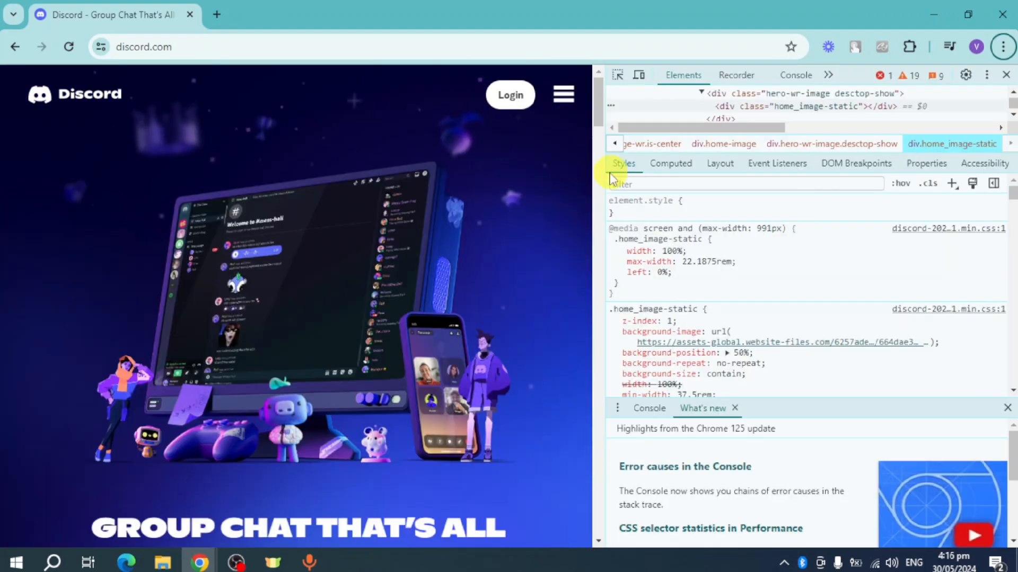
pyautogui.moveTo(579, 290)
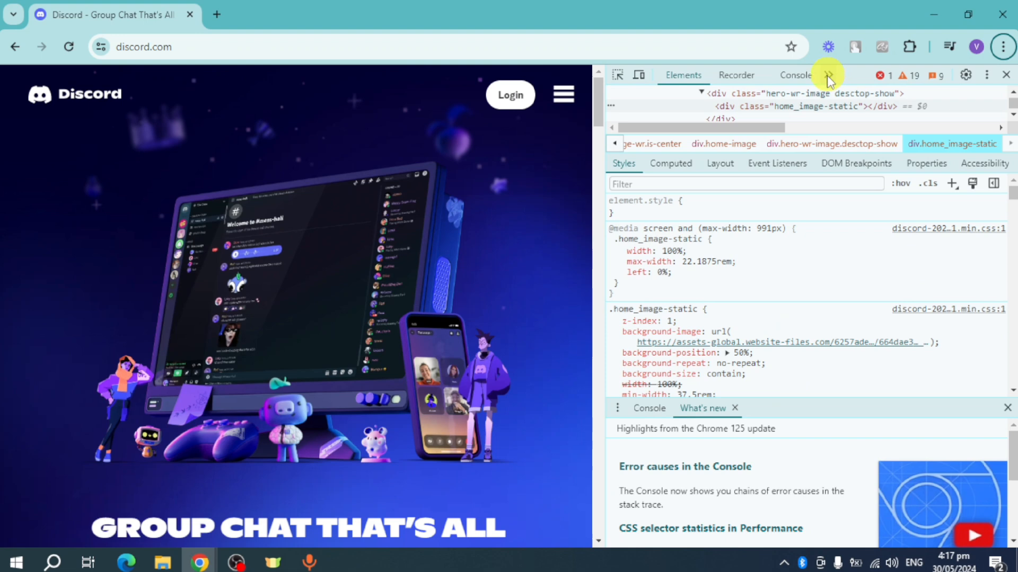
pyautogui.moveTo(829, 75)
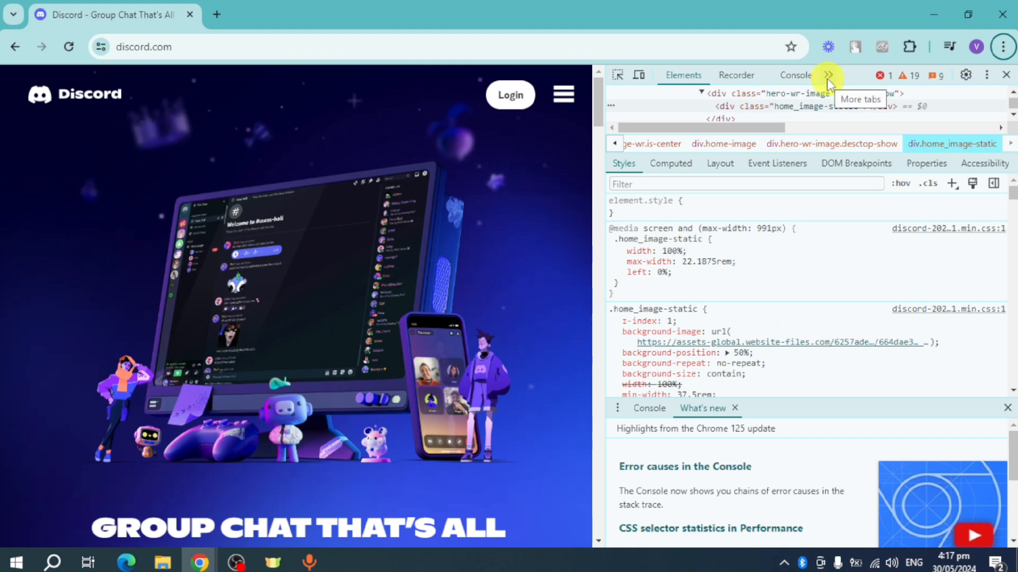
# - Open the DevTools Application panel's Local storage section via More tabs
pyautogui.click(827, 74)
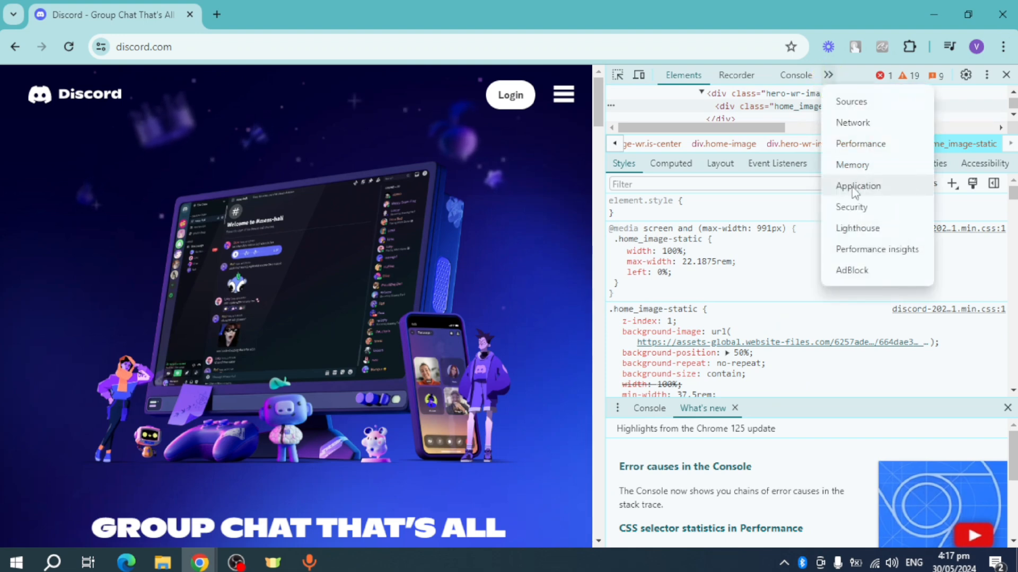
pyautogui.click(857, 185)
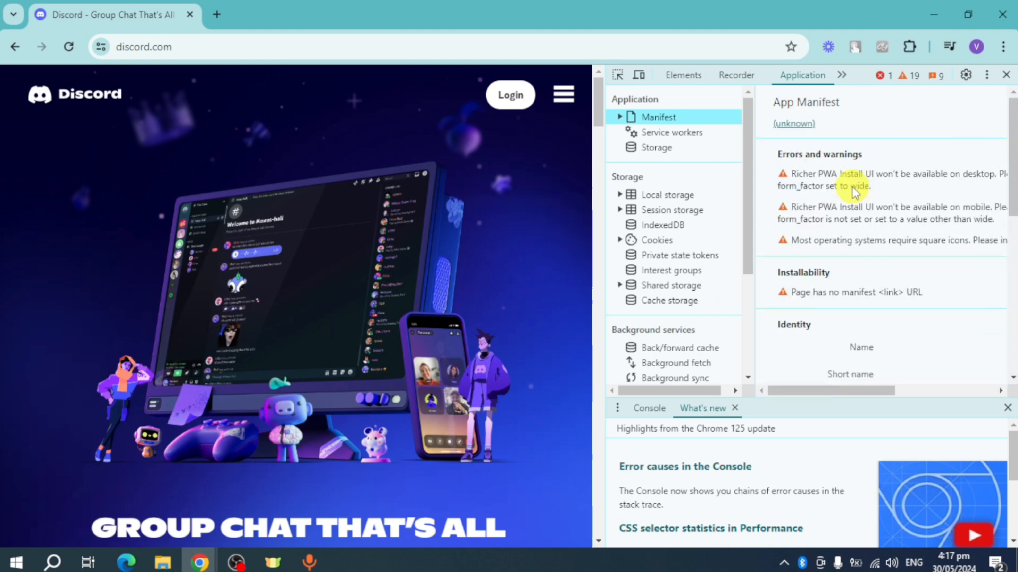
pyautogui.moveTo(750, 194)
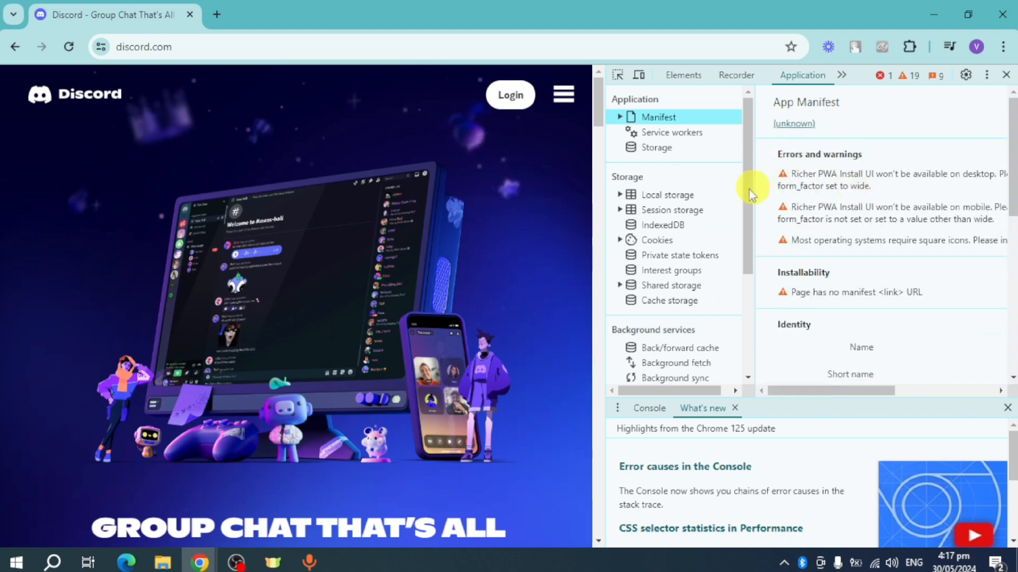
pyautogui.click(666, 194)
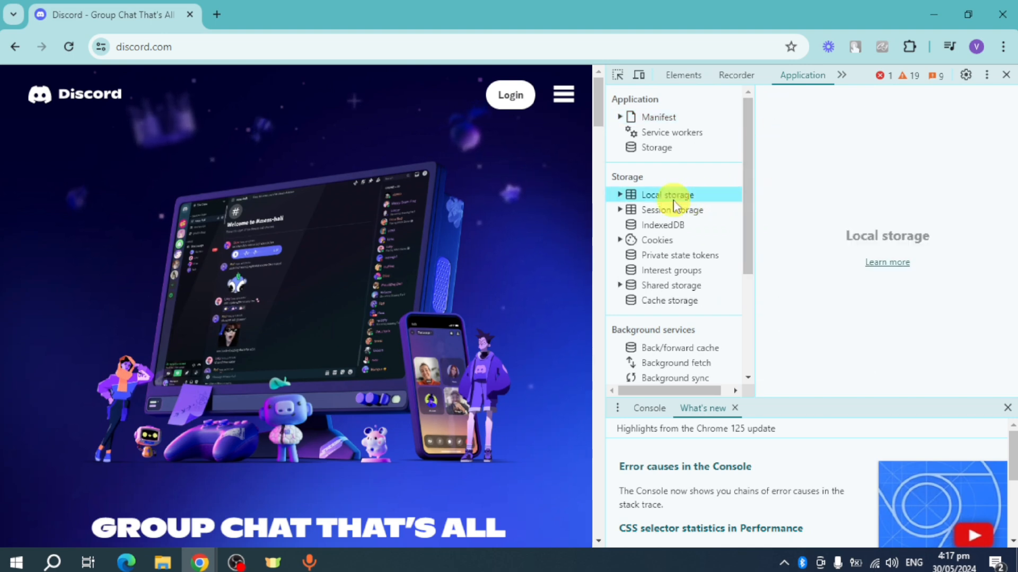
pyautogui.click(620, 194)
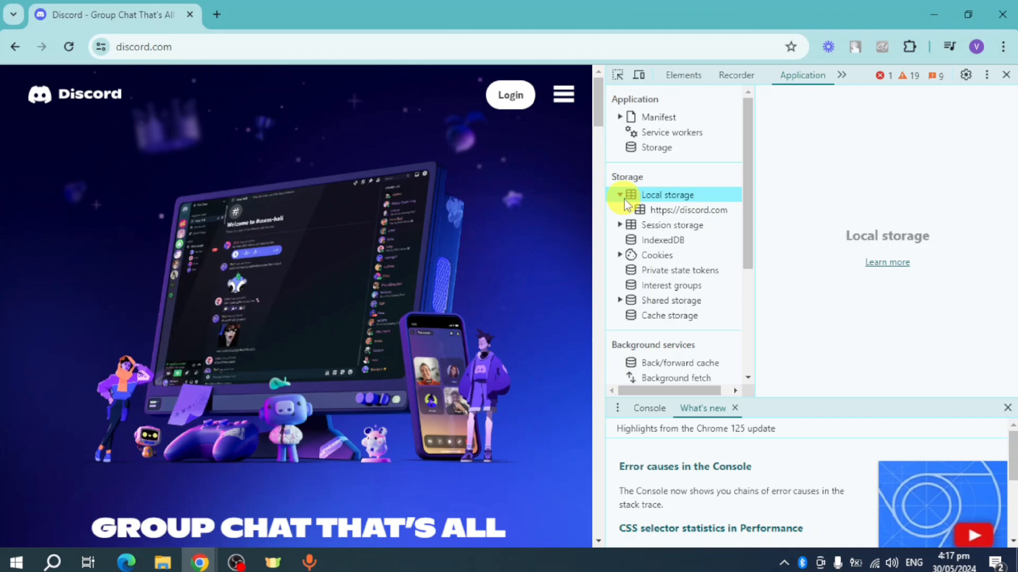
pyautogui.click(689, 210)
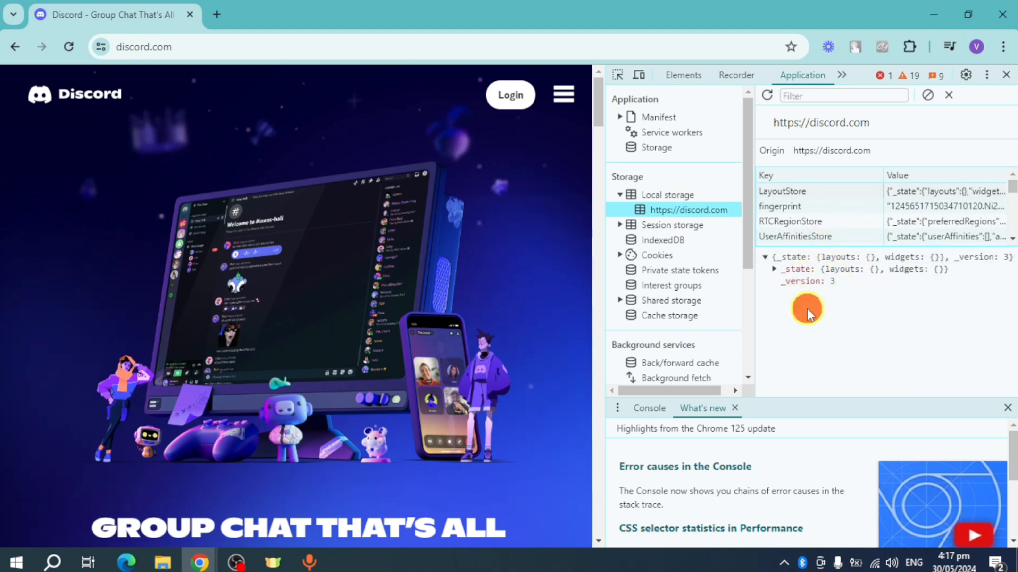
# - Inspect the UserAffinitiesStore entry's stored value
pyautogui.click(793, 237)
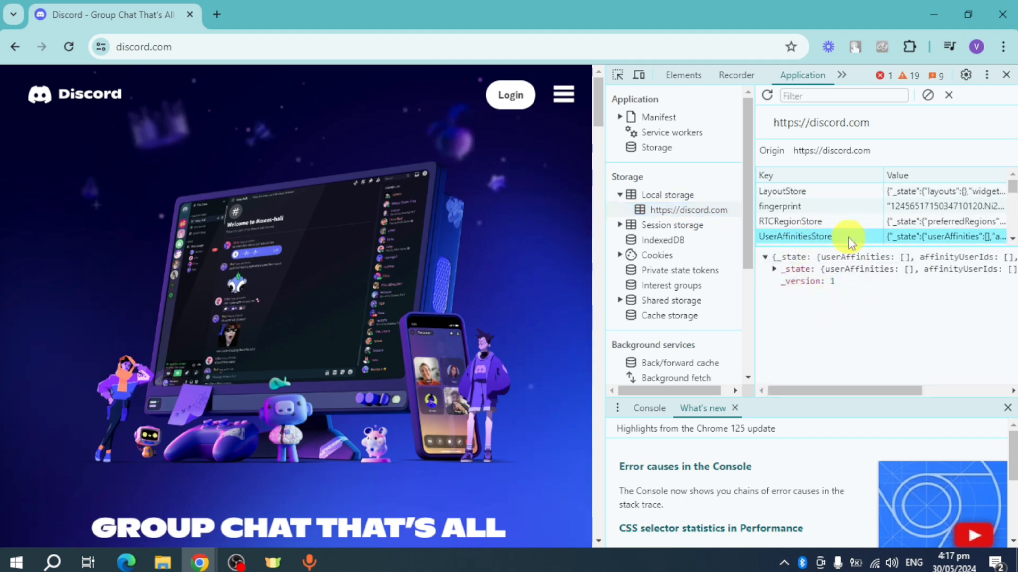
pyautogui.rightClick(850, 244)
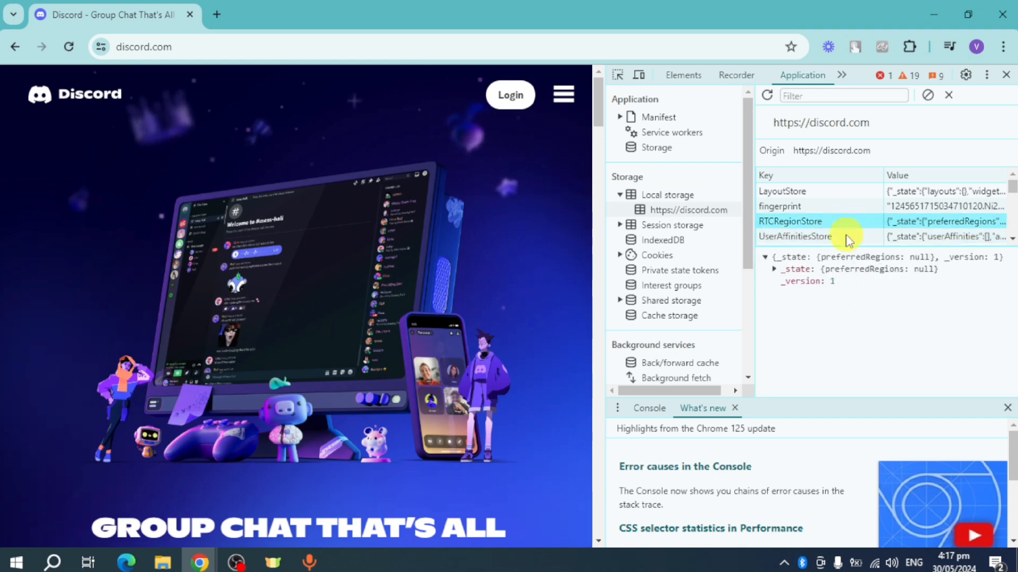
pyautogui.click(793, 236)
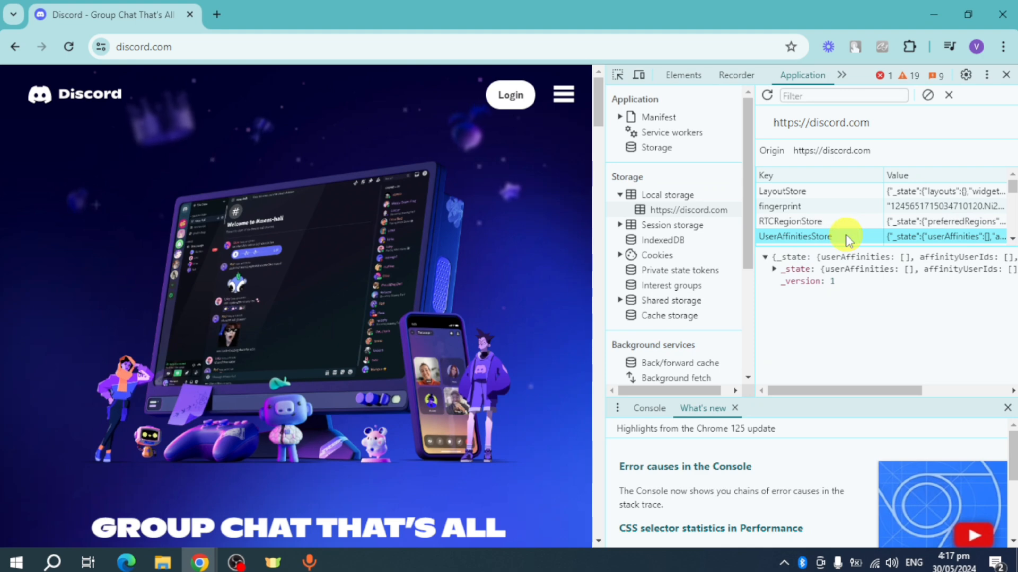